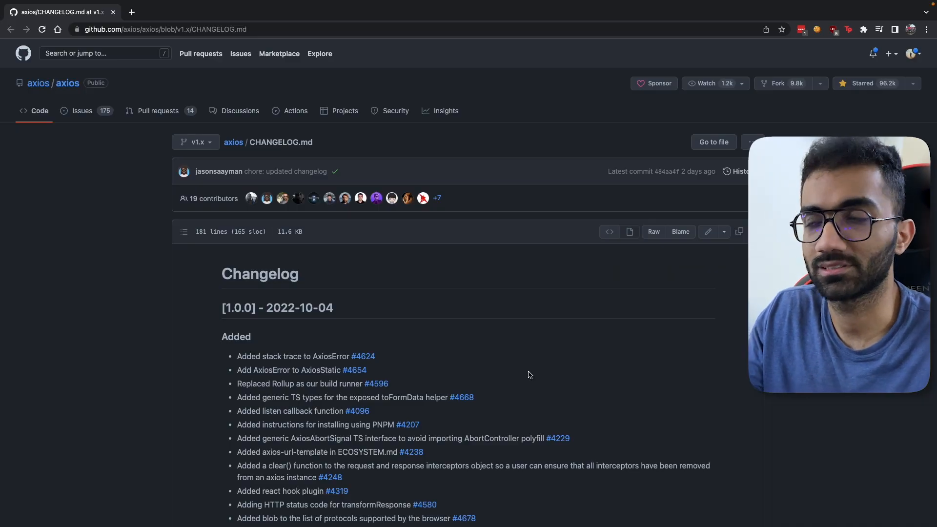
Step: Scroll the axios 1.0.0 changelog, then return to the axios repository main page
scroll("down", 3)
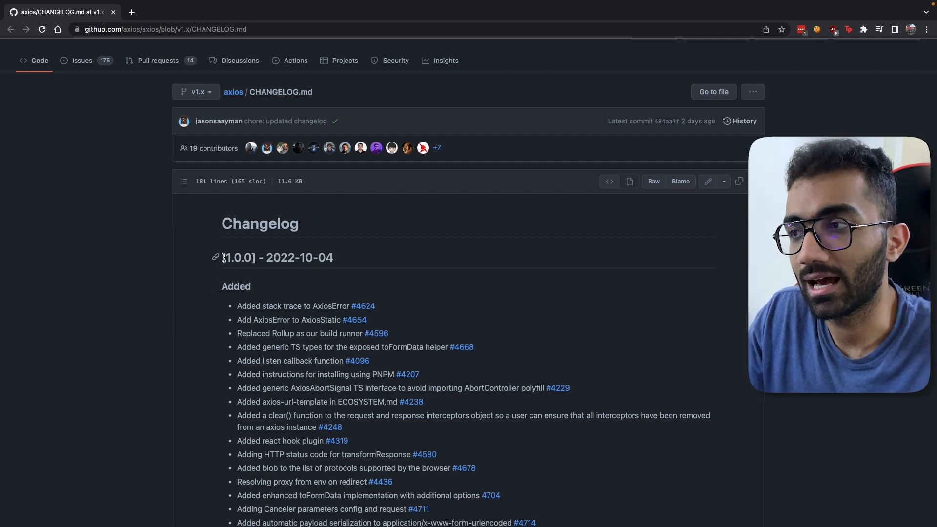
mouse_move(291, 302)
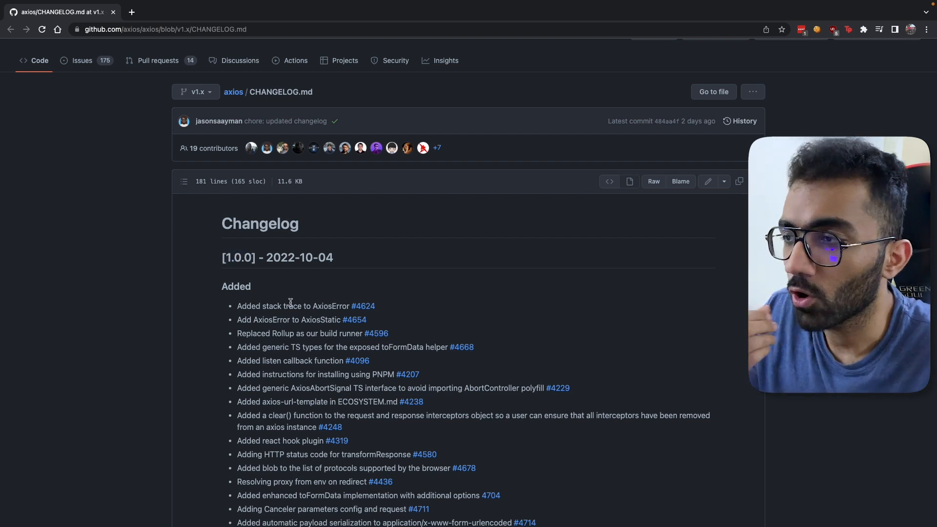
double_click(239, 257)
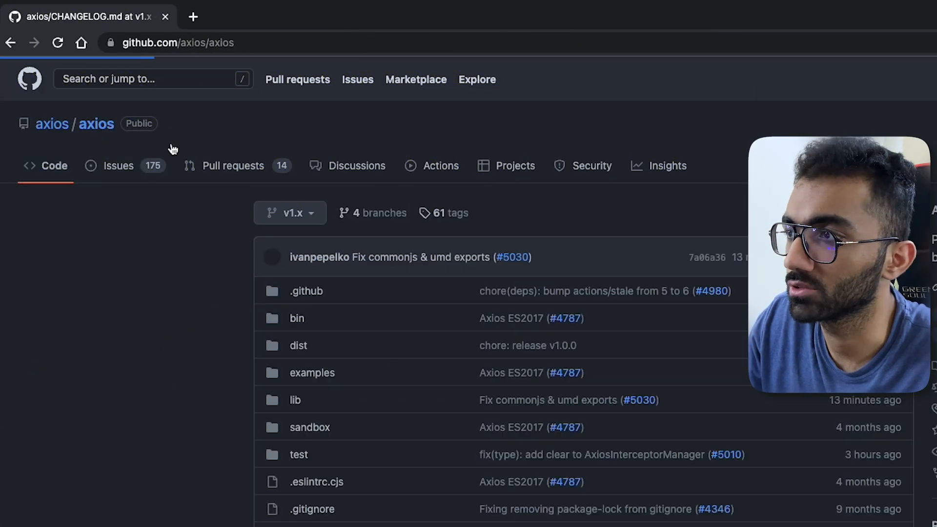
scroll("down", 3)
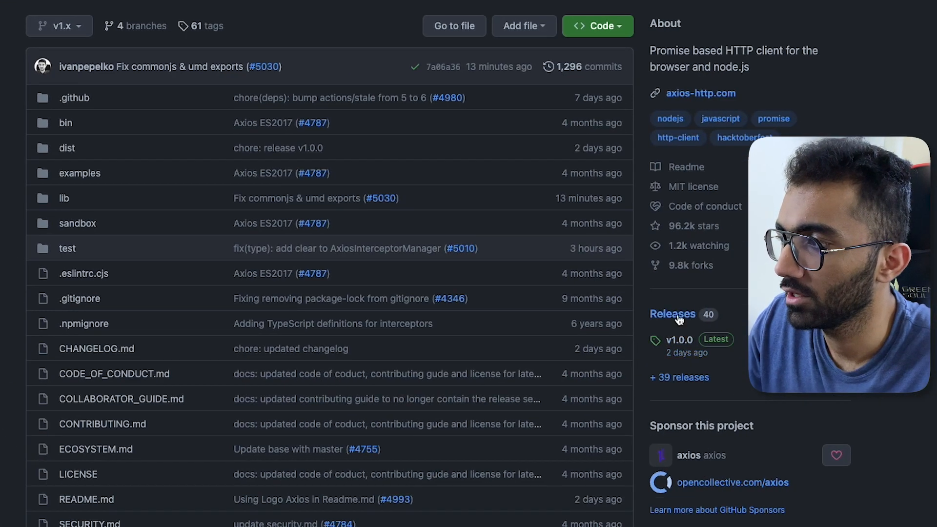
left_click(672, 314)
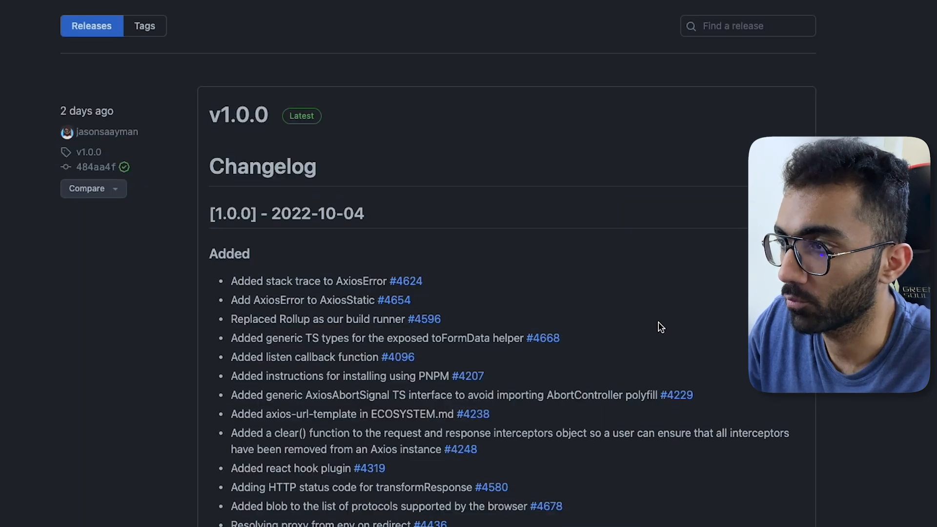
double_click(238, 115)
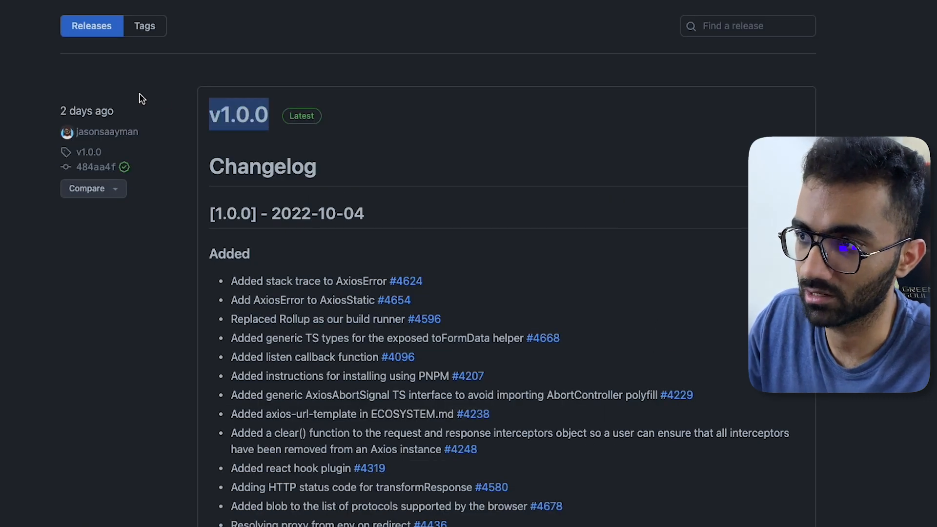
scroll("down", 3)
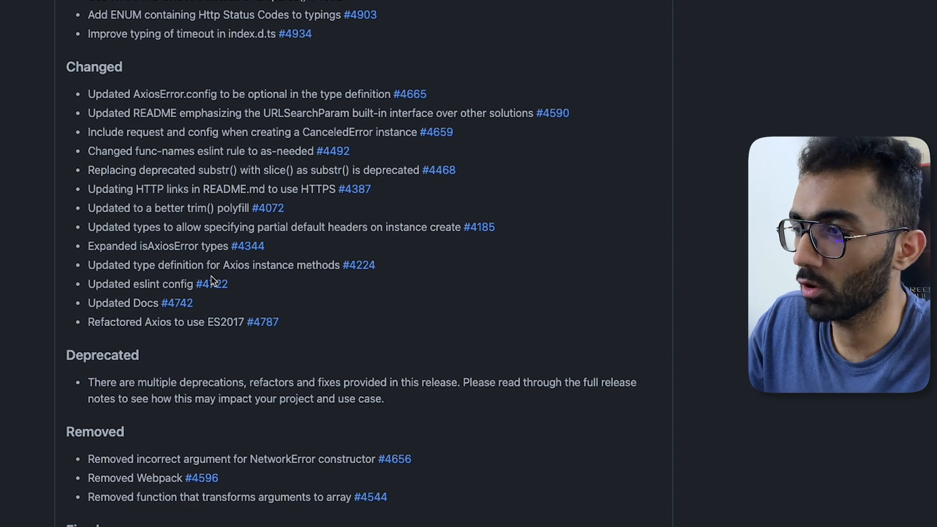
scroll("down", 3)
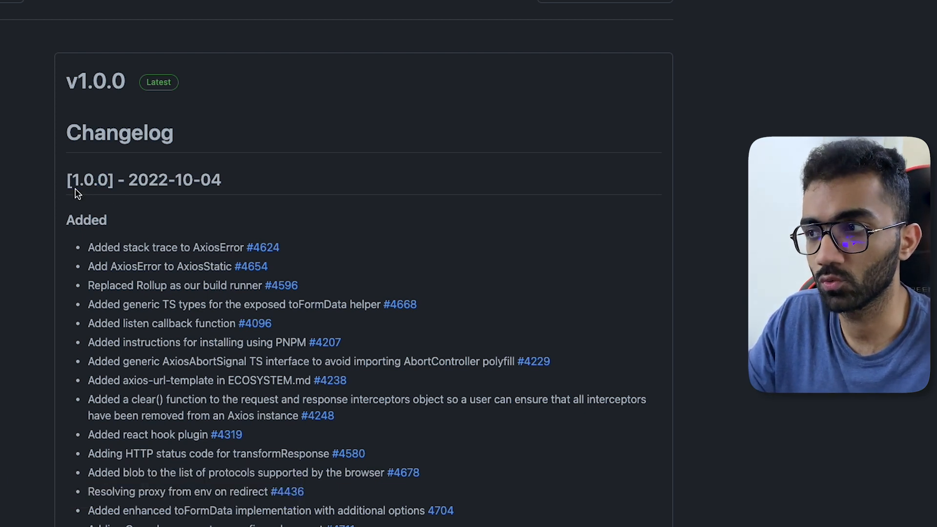
mouse_move(116, 193)
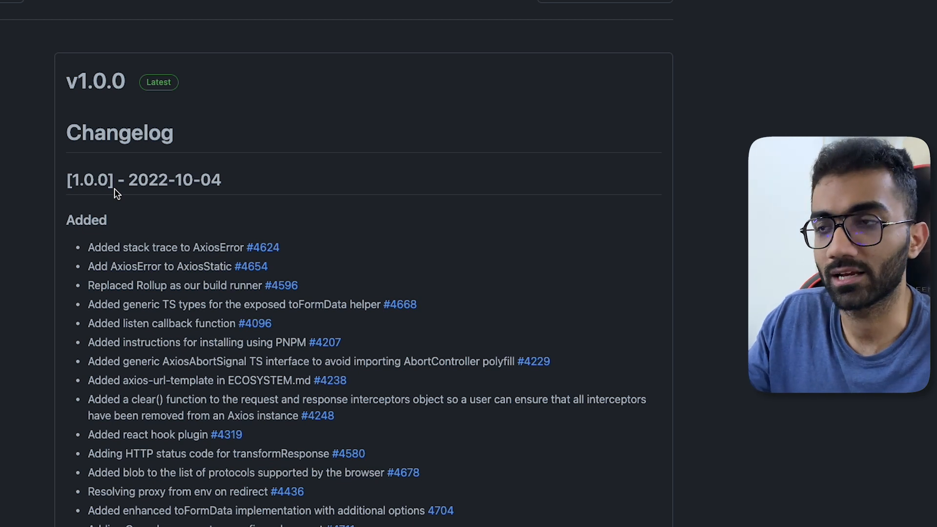
double_click(90, 180)
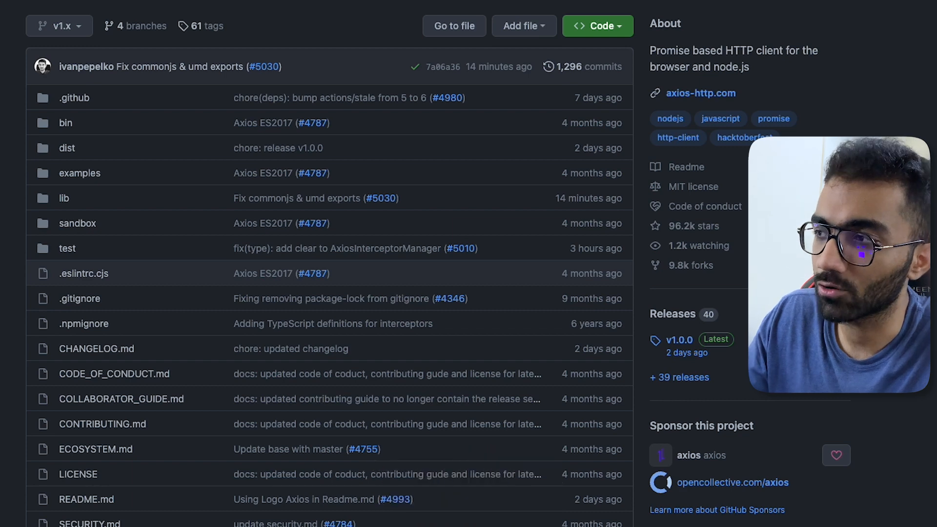
Step: Open the axios v1.0.0 Latest release from the Releases sidebar
left_click(675, 339)
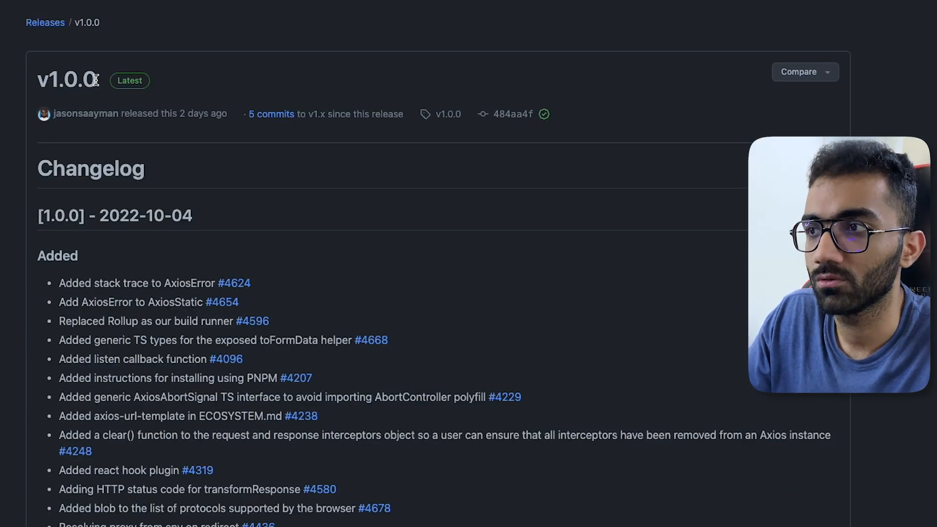
double_click(64, 79)
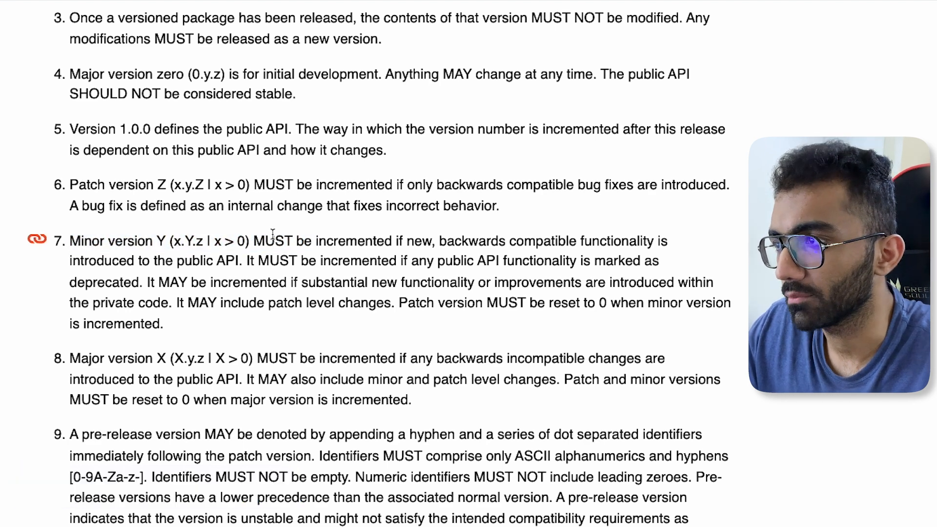
Step: On semver.org, highlight 'Patch' and 'incremented' in rule 6, then return to the v1.0.0 release notes
left_click_drag(261, 240, 526, 240)
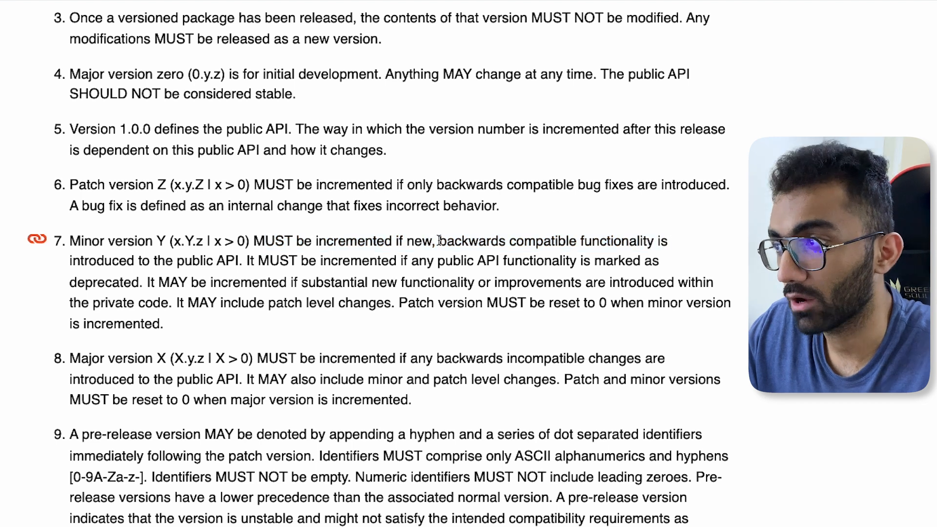
mouse_move(576, 278)
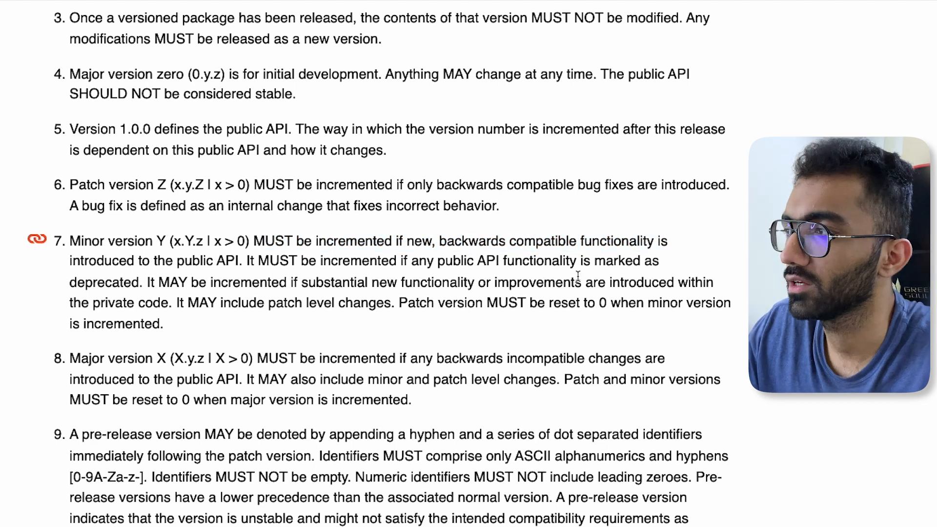
double_click(89, 189)
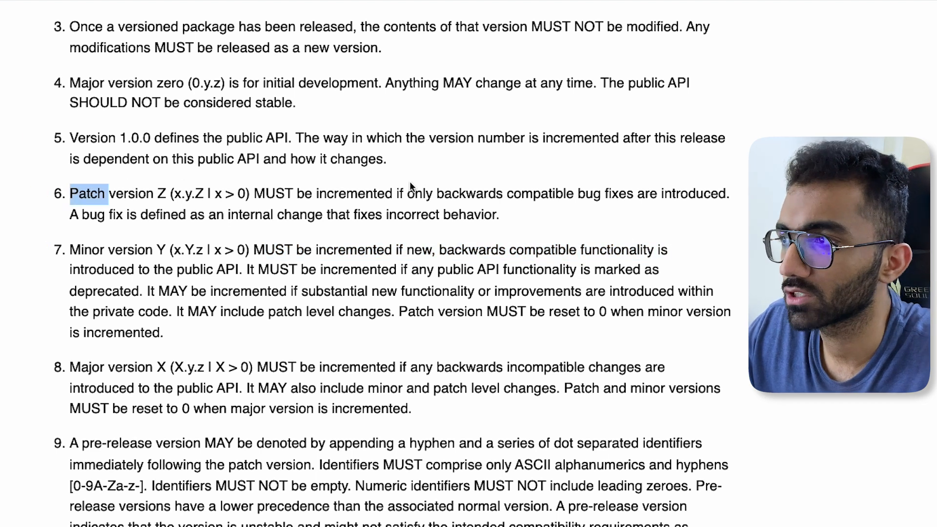
double_click(354, 194)
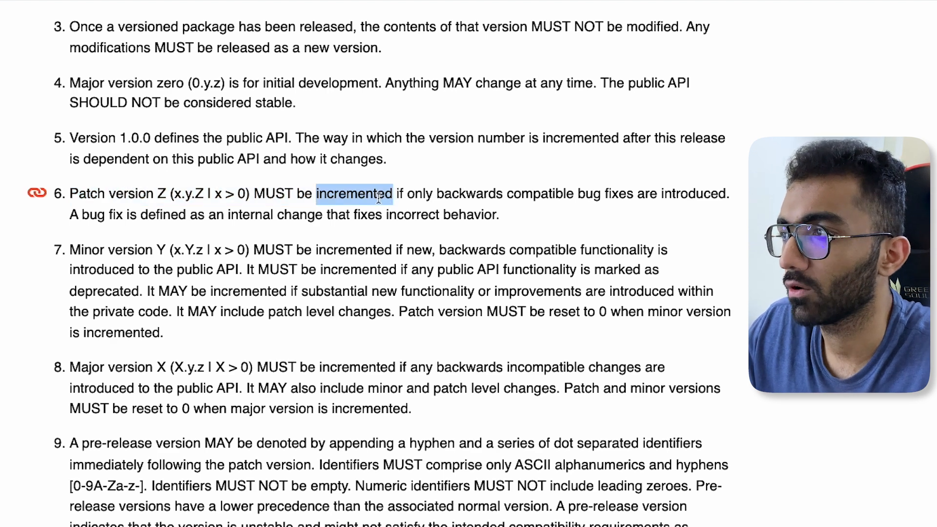
left_click_drag(400, 194, 603, 193)
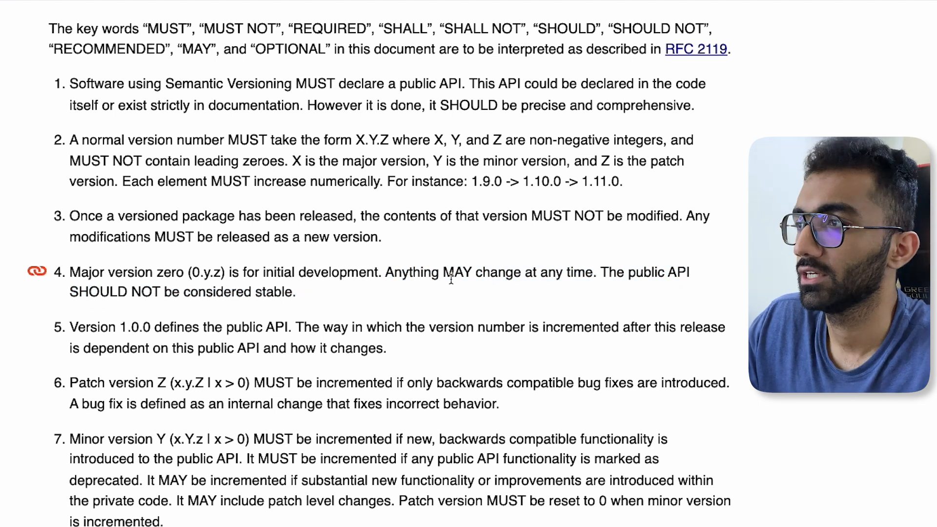
left_click_drag(69, 272, 638, 272)
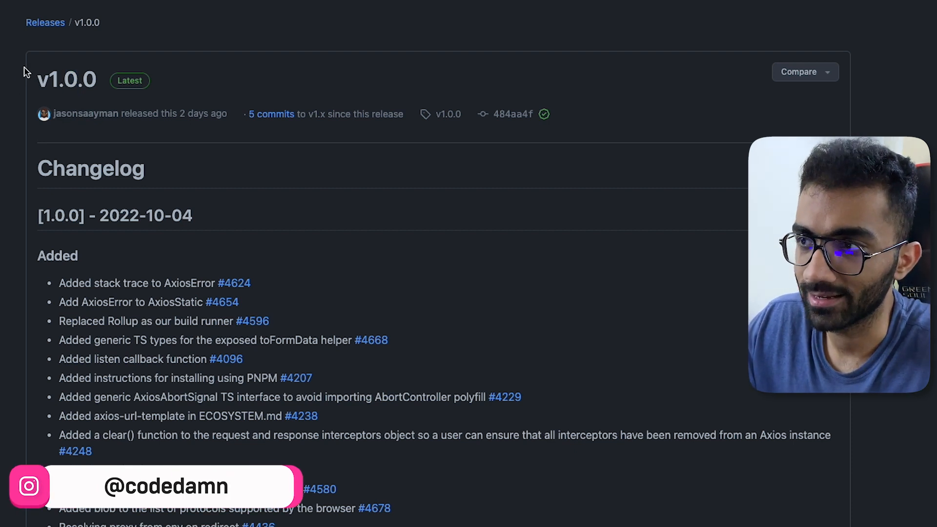
double_click(66, 80)
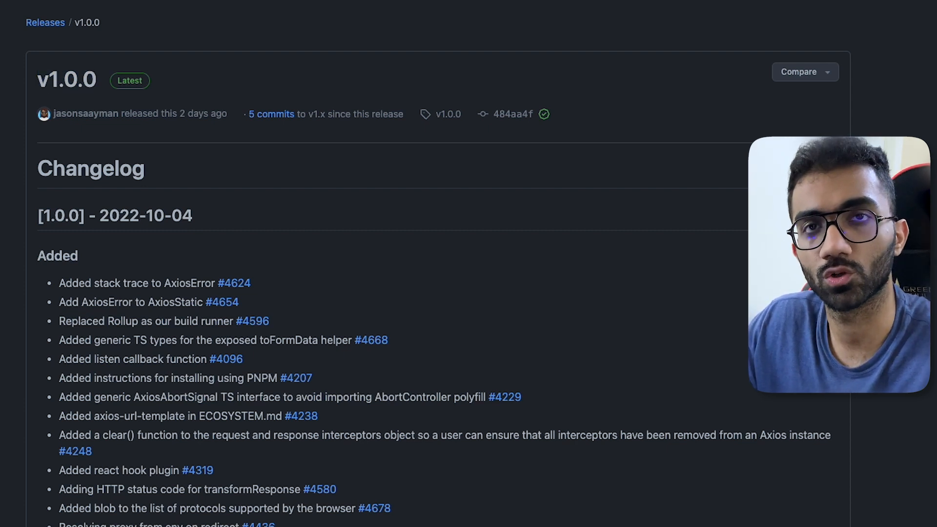
scroll("down", 3)
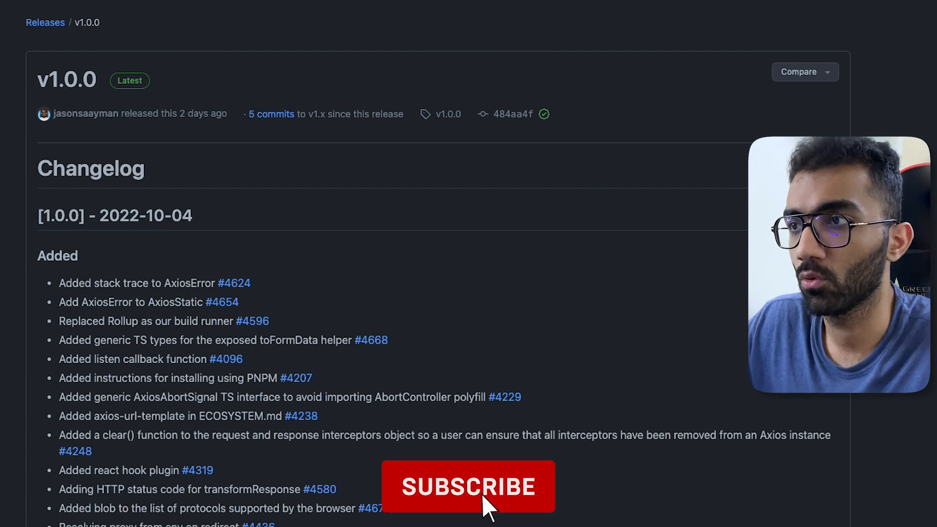
left_click(487, 496)
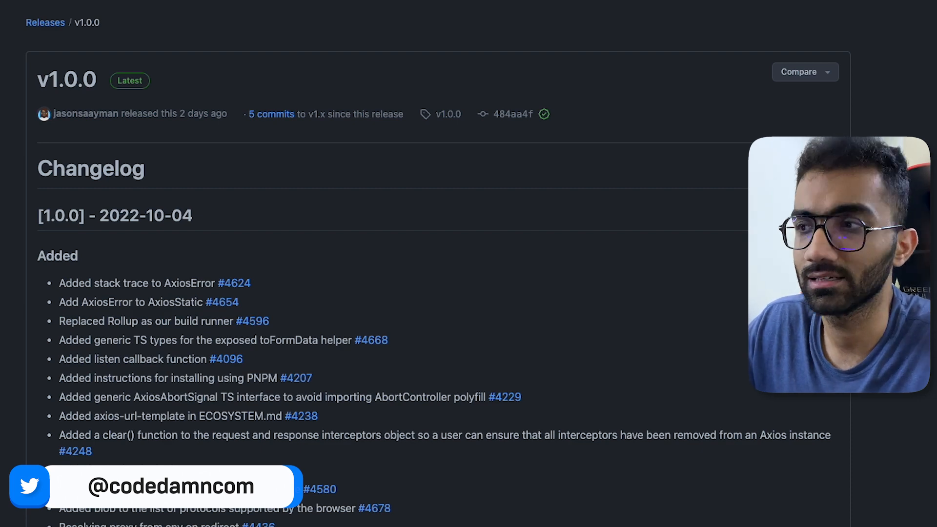
scroll("down", 3)
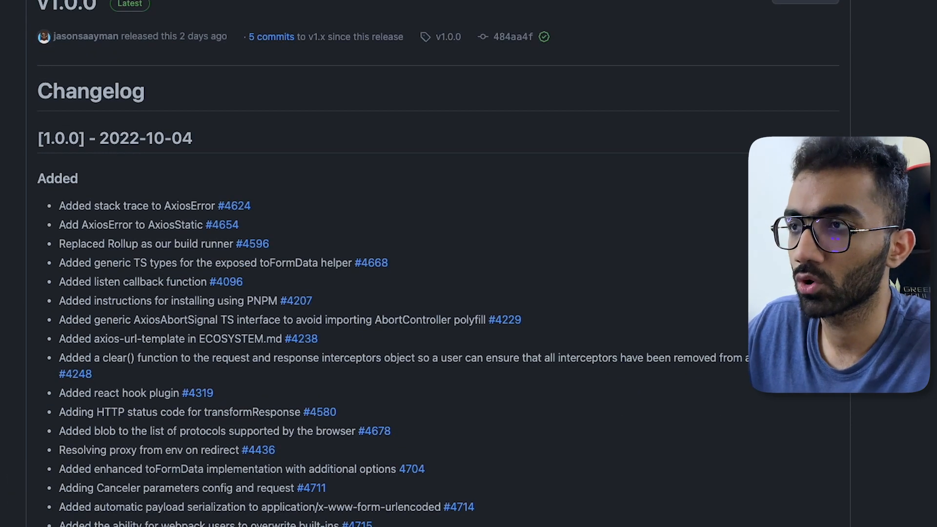
scroll("up", 3)
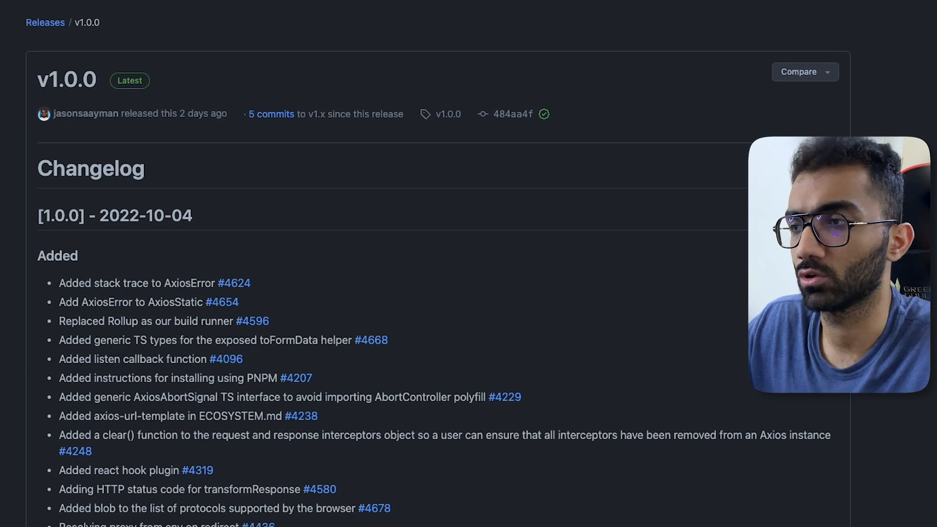